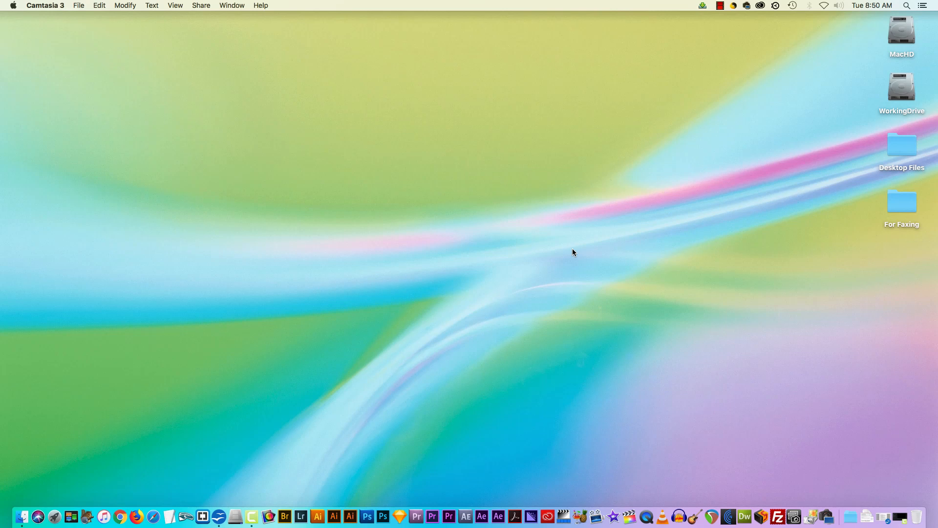
mouse_move(737, 346)
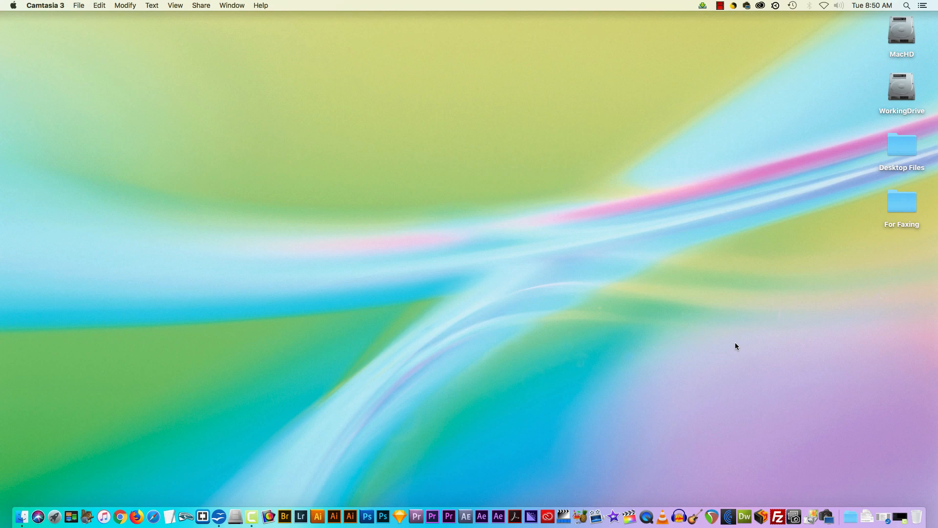
mouse_move(204, 487)
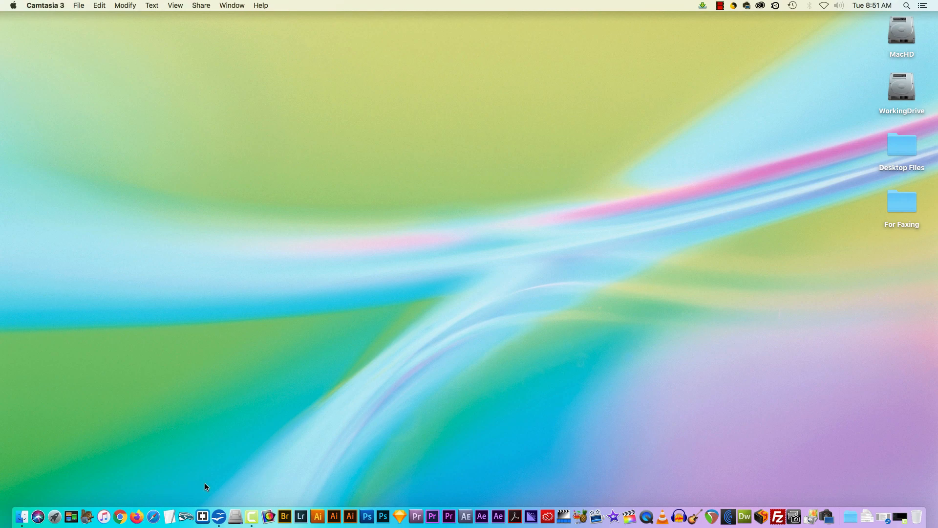
Launch Firefox and sign in to the saved Google account to reach the Gmail inbox.
left_click(119, 516)
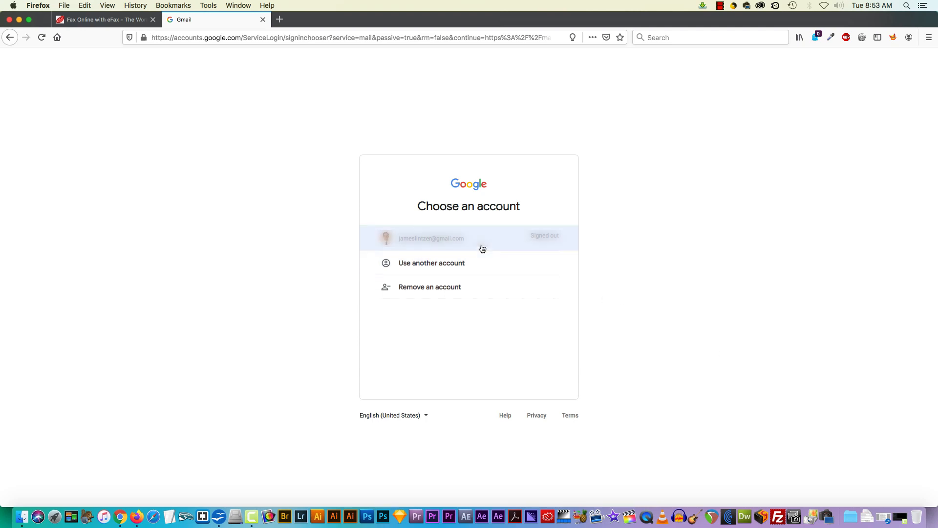
left_click(468, 238)
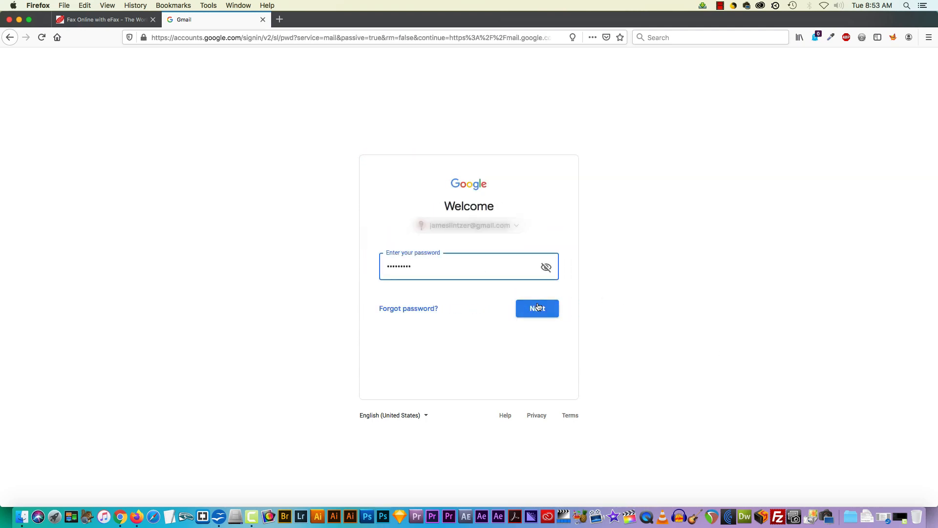
left_click(536, 308)
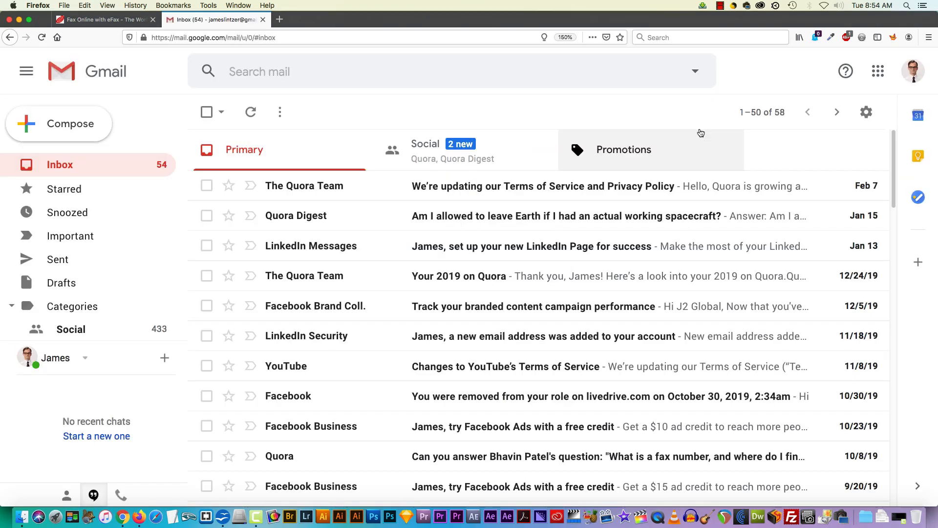
left_click(59, 124)
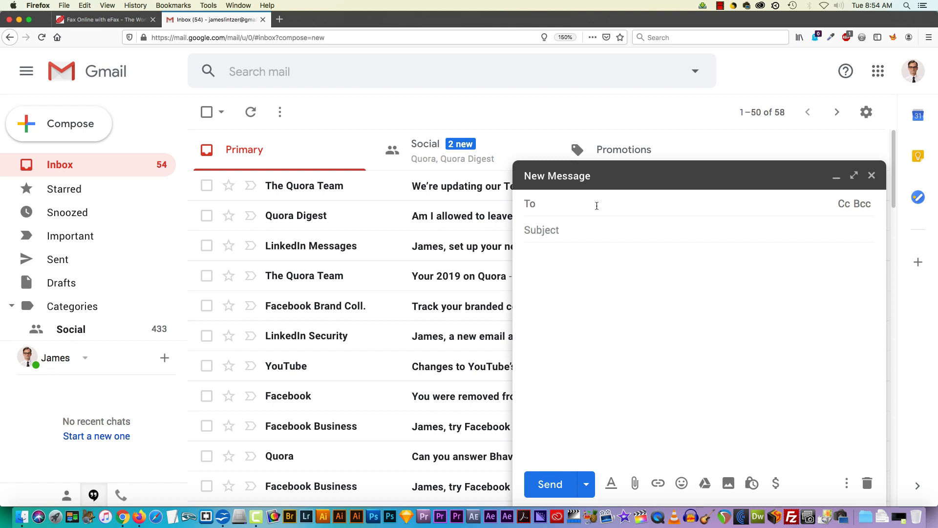
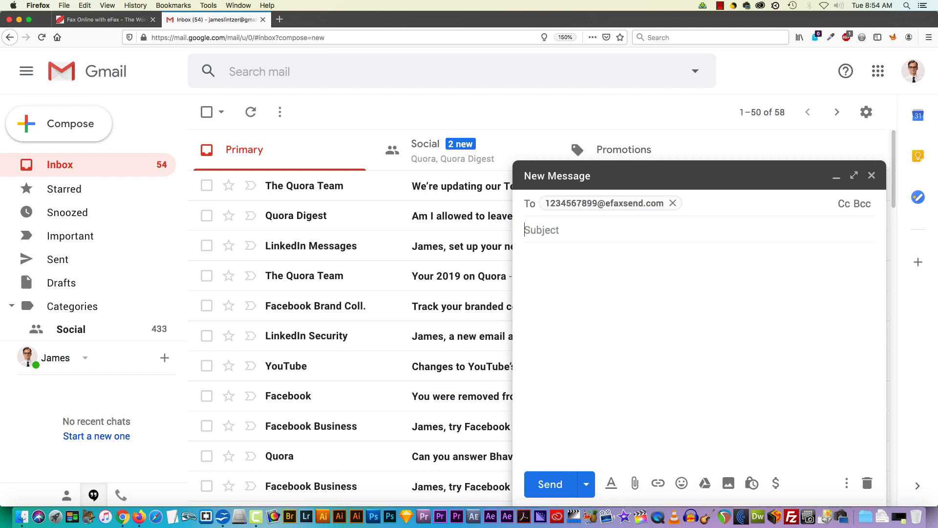
mouse_move(634, 484)
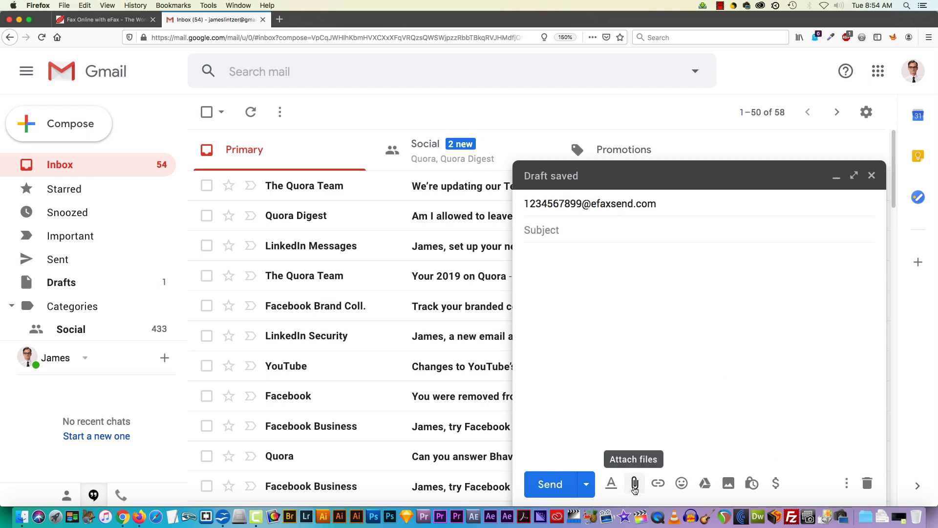
Attach Contract.pdf from the For Faxing folder and move into the message body.
left_click(633, 483)
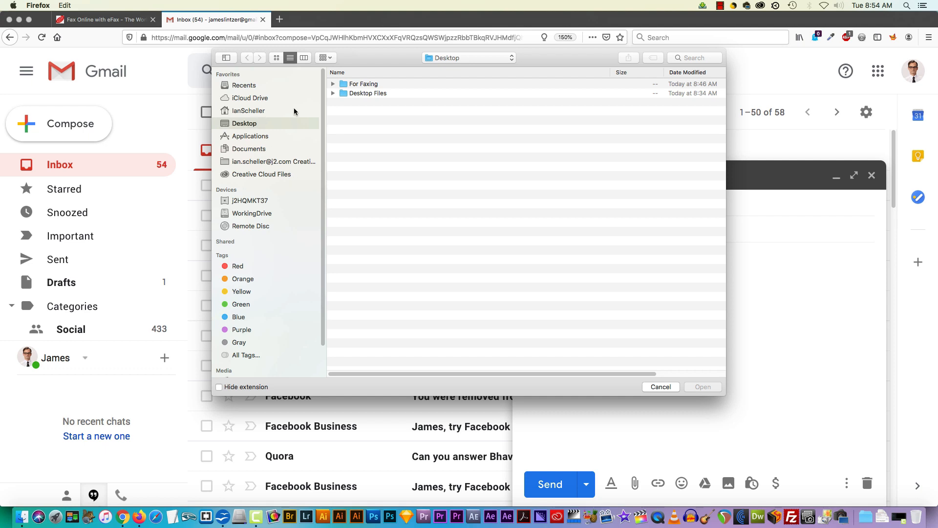
double_click(362, 84)
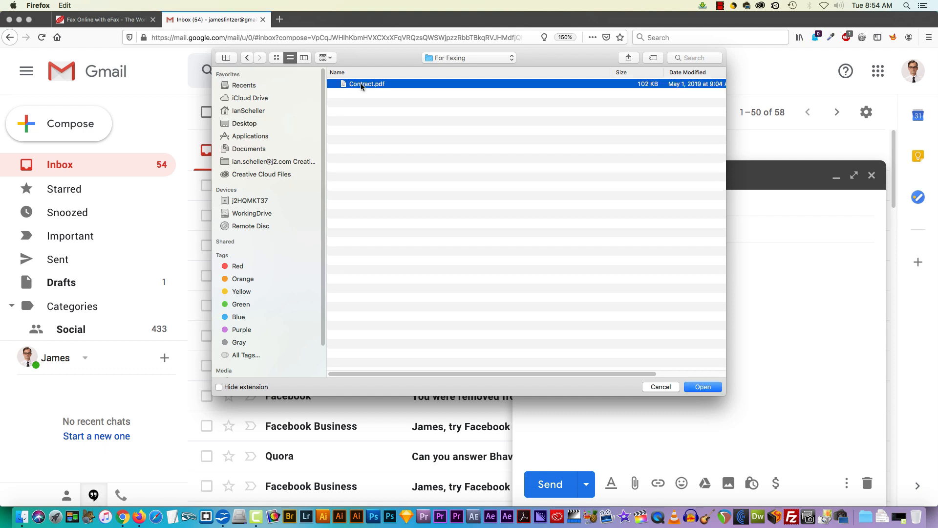
left_click(702, 387)
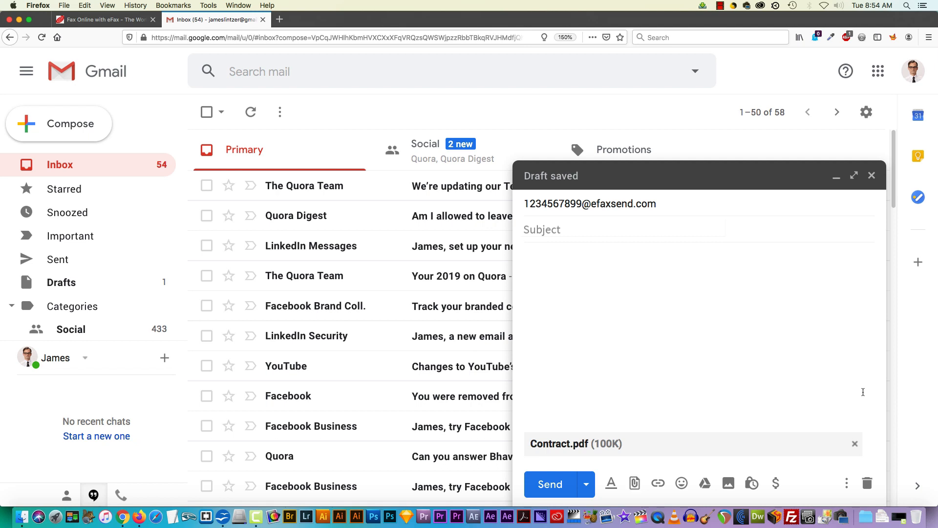
left_click(658, 257)
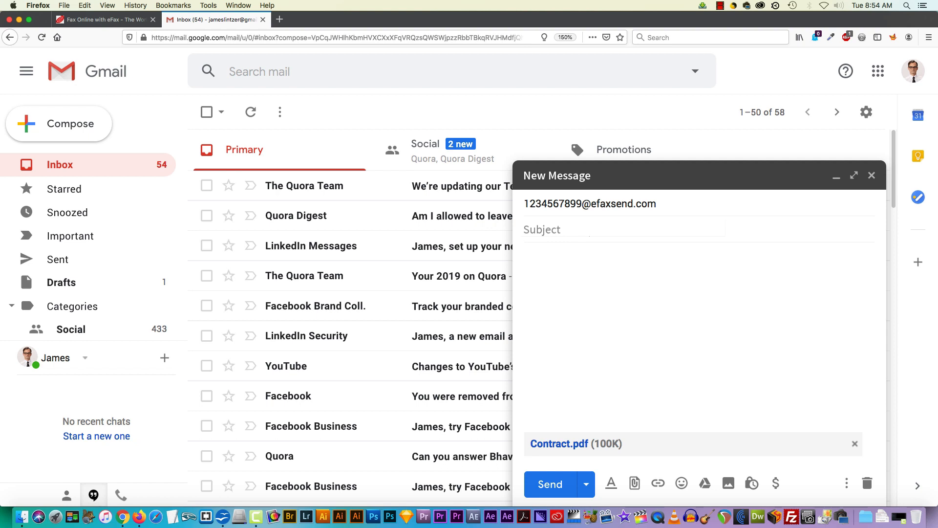
Write the cover note 'Enclosed please find my signed contract. Thanks for your help,' signed James.
type("Enclose")
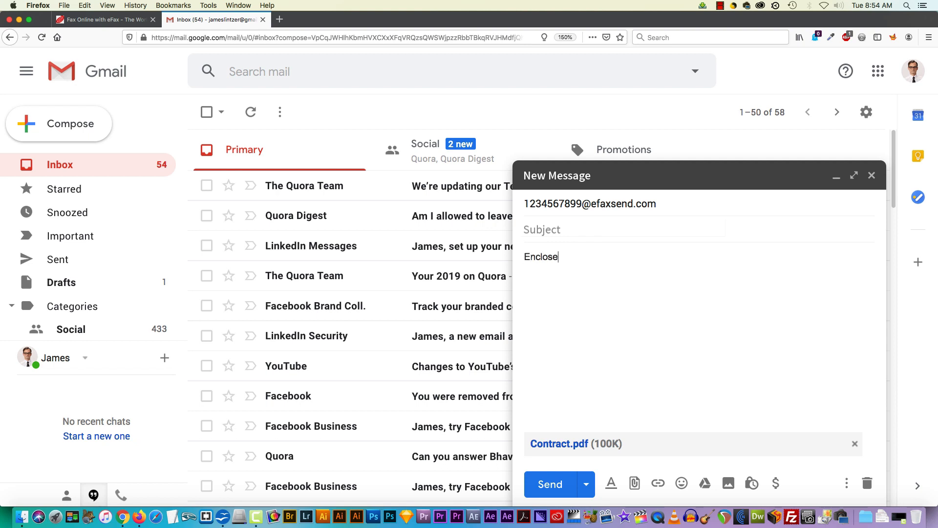
type("d please find")
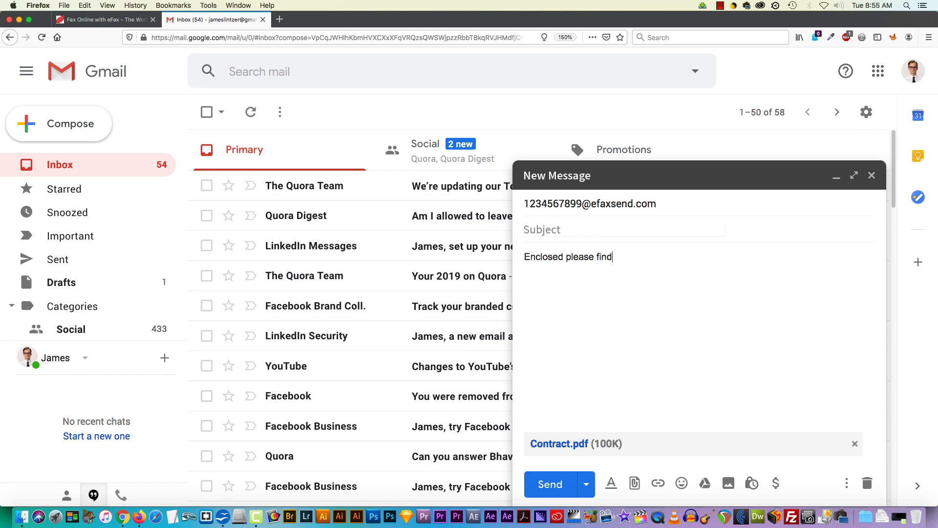
type("my signed contract.")
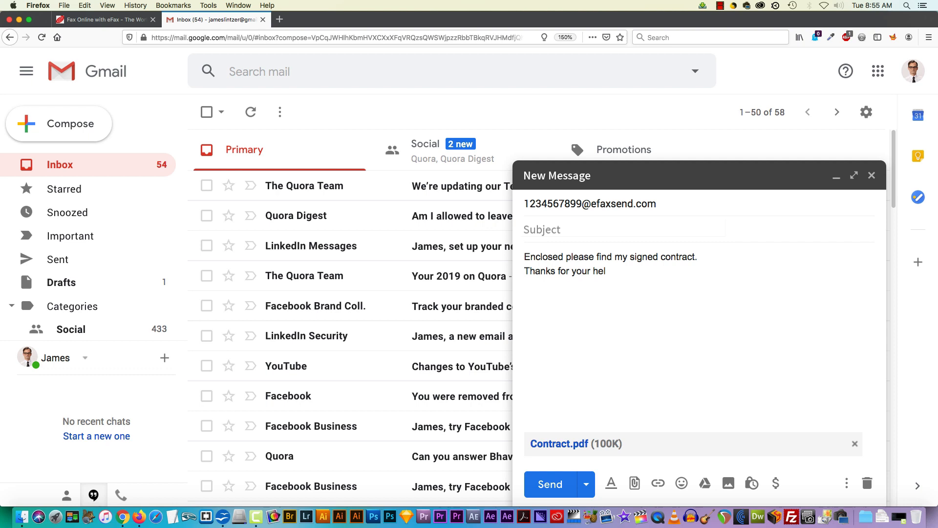
type("p,")
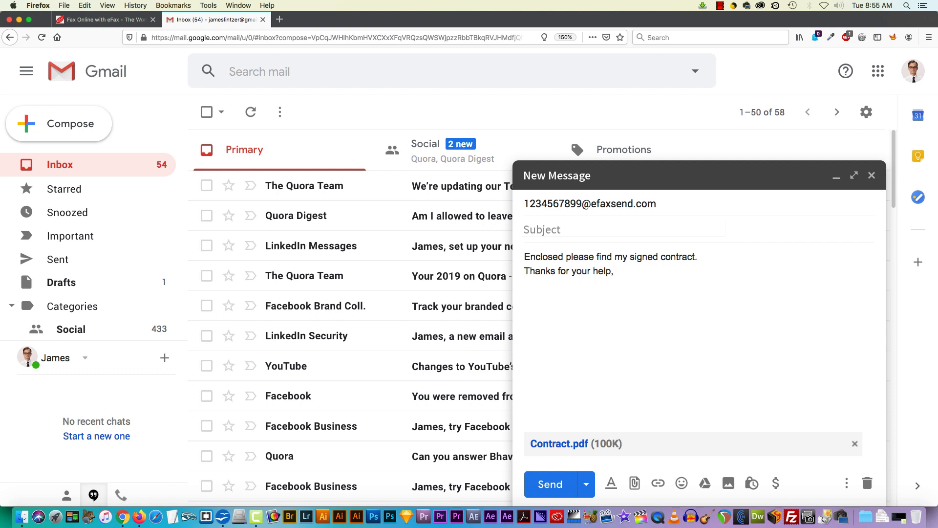
type("Ja")
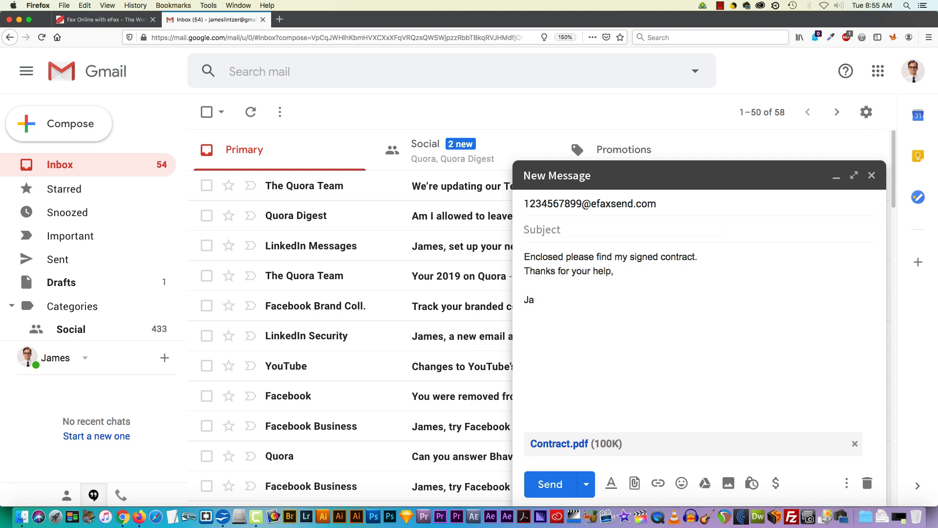
type("mes.")
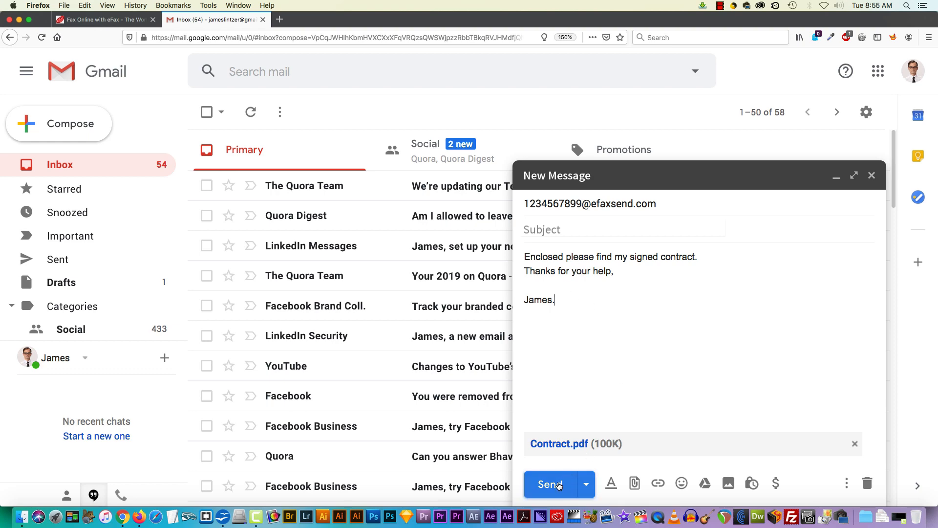
Send the fax email with the contract attached and return to the inbox.
left_click(550, 484)
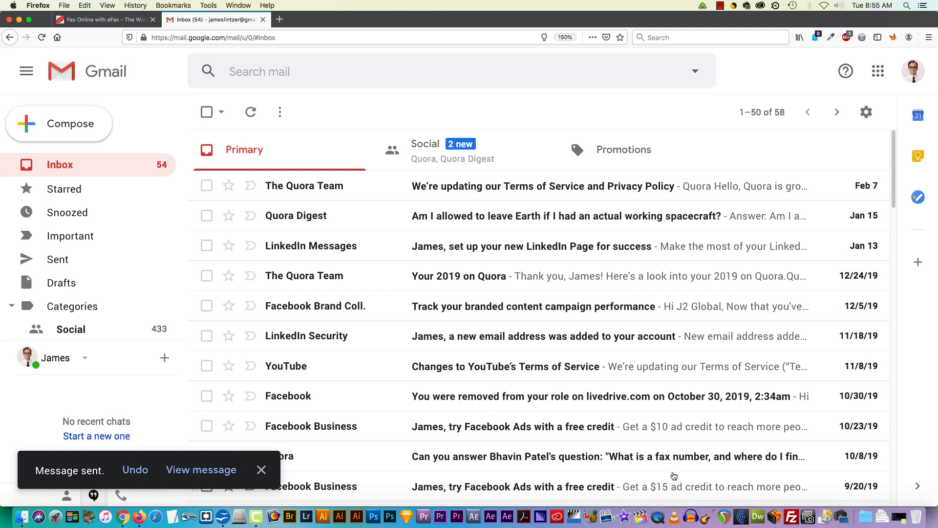
left_click(201, 470)
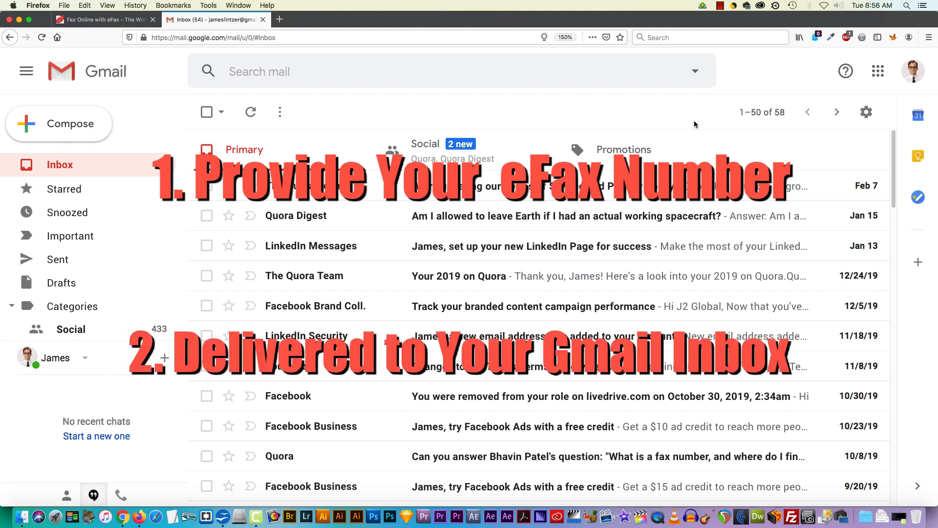
mouse_move(685, 122)
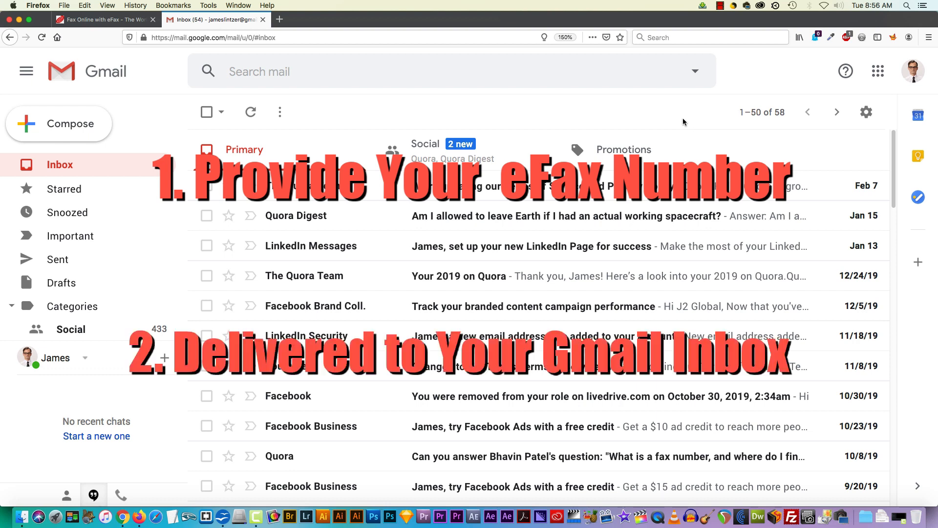